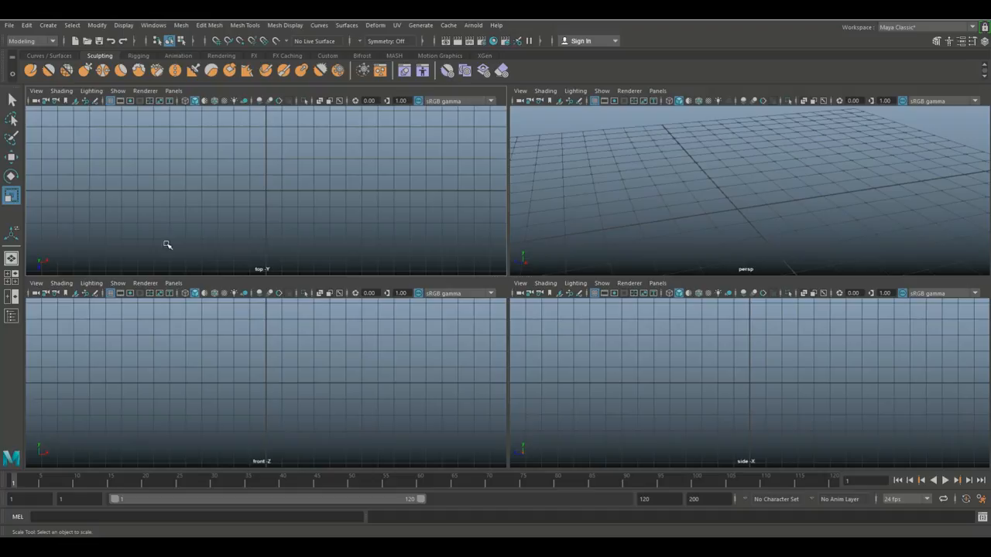
{"action": "mouse_move", "coordinate": [713, 178]}
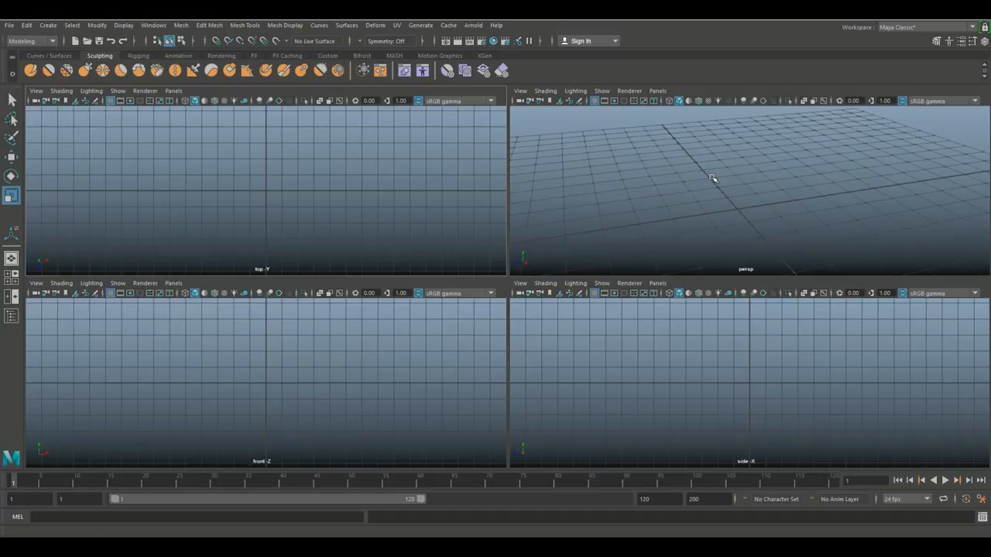
{"action": "mouse_move", "coordinate": [703, 182]}
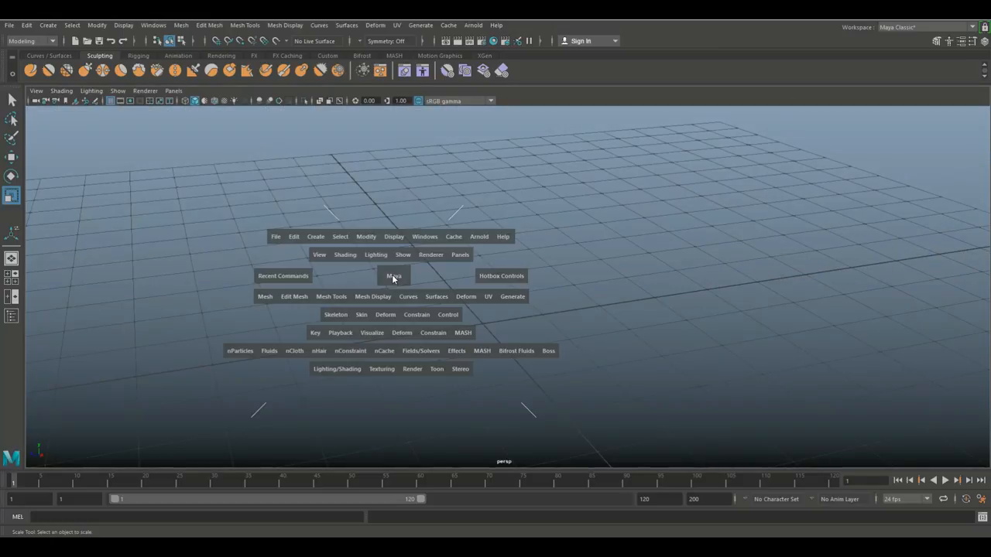
Create a polygon helix primitive on the grid via Create > Polygon Primitives
{"action": "left_click", "coordinate": [316, 236]}
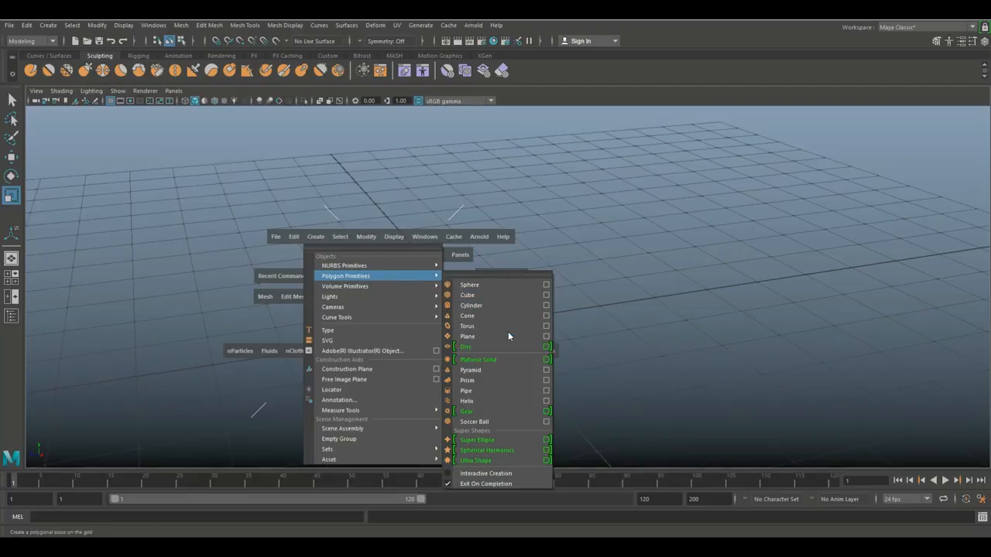
{"action": "left_click", "coordinate": [467, 399]}
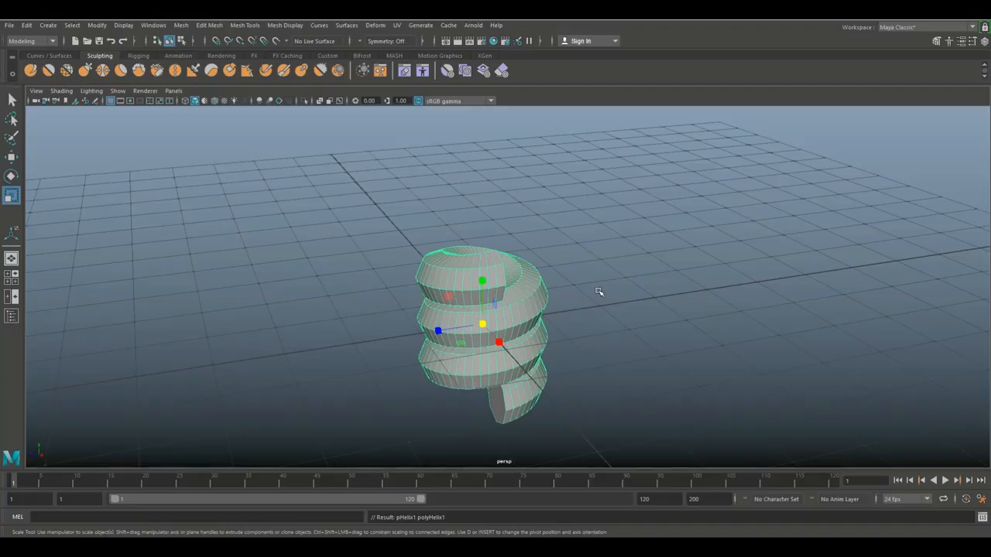
{"action": "mouse_move", "coordinate": [660, 347]}
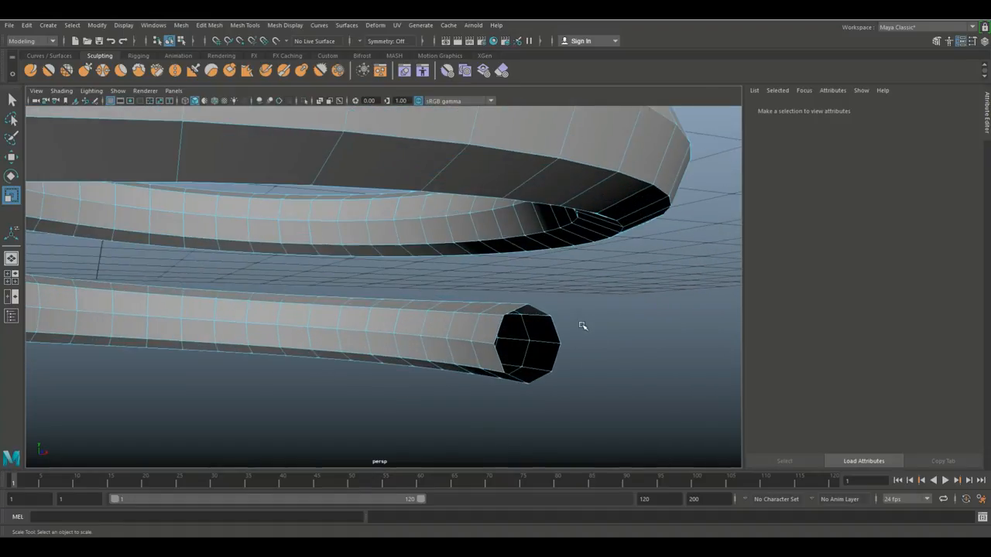
{"action": "left_click", "coordinate": [412, 324]}
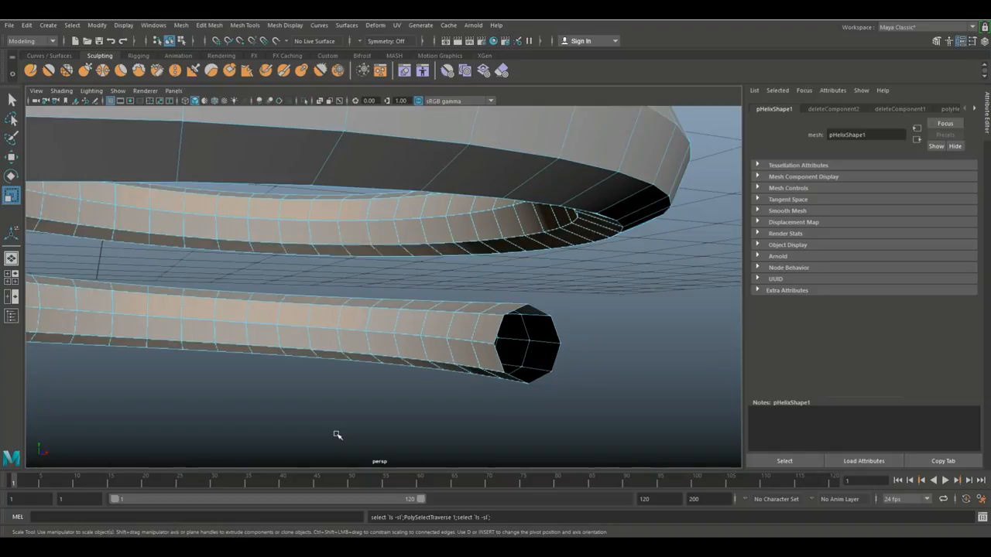
{"action": "left_click_drag", "start_coordinate": [337, 433], "coordinate": [524, 319]}
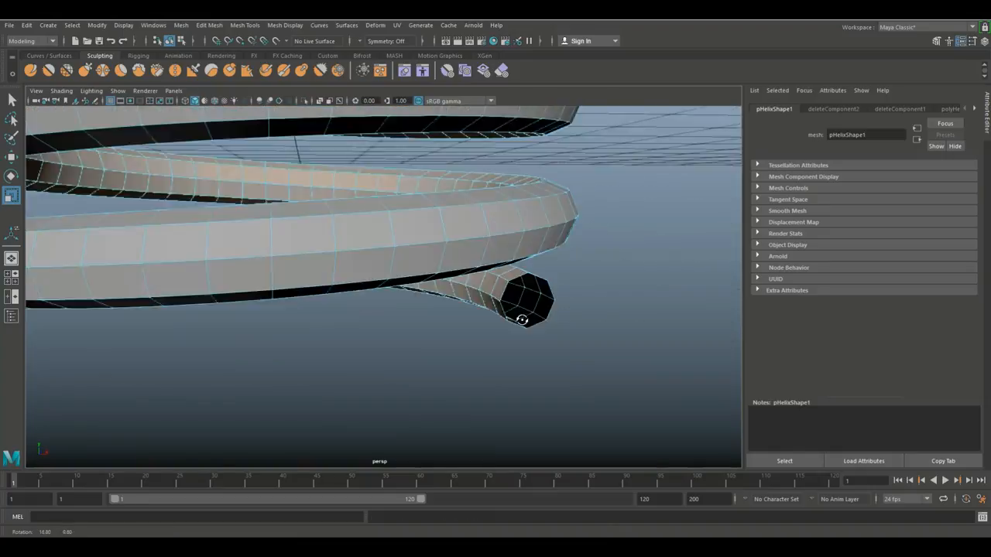
{"action": "key", "text": "4"}
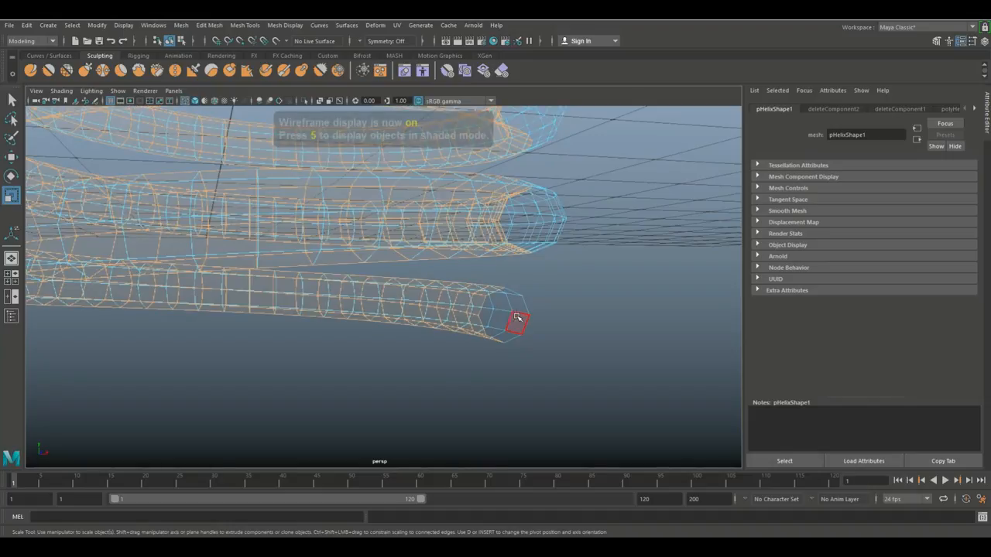
{"action": "left_click_drag", "start_coordinate": [517, 319], "coordinate": [474, 333]}
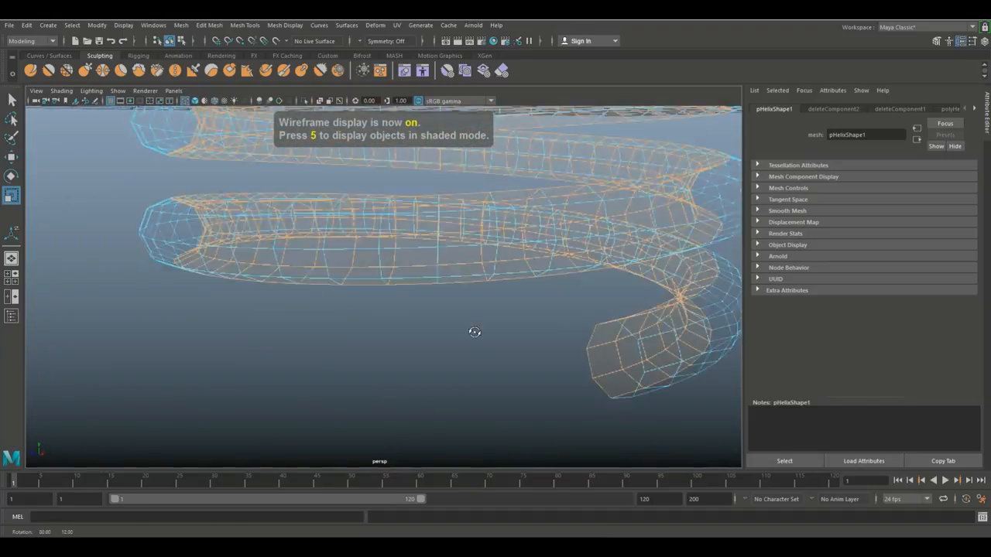
{"action": "left_click_drag", "start_coordinate": [474, 333], "coordinate": [517, 317]}
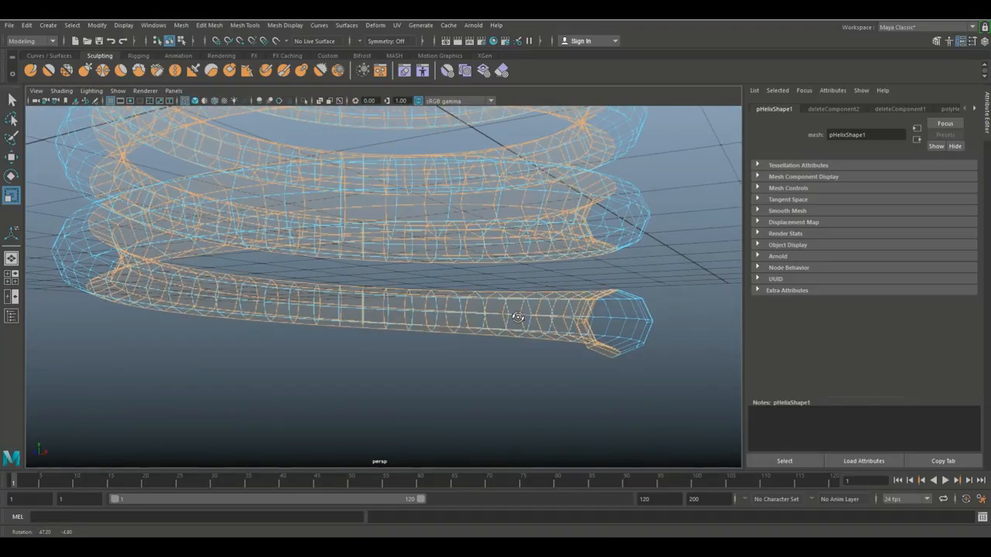
{"action": "key", "text": "5"}
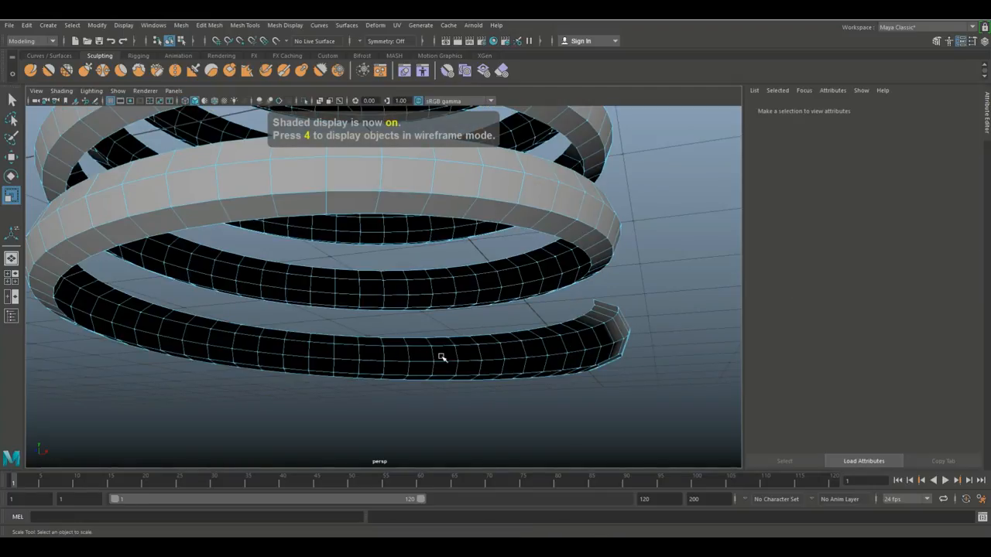
Bridge the tube's open-end edge to the neighbouring coil edge with Edit Mesh > Bridge
{"action": "left_click_drag", "start_coordinate": [443, 357], "coordinate": [373, 373]}
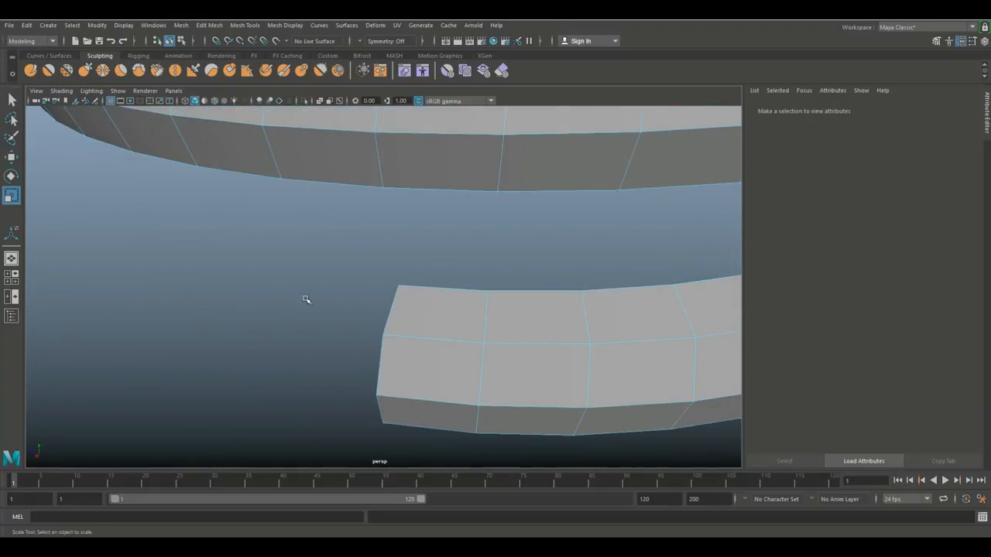
{"action": "left_click", "coordinate": [412, 333]}
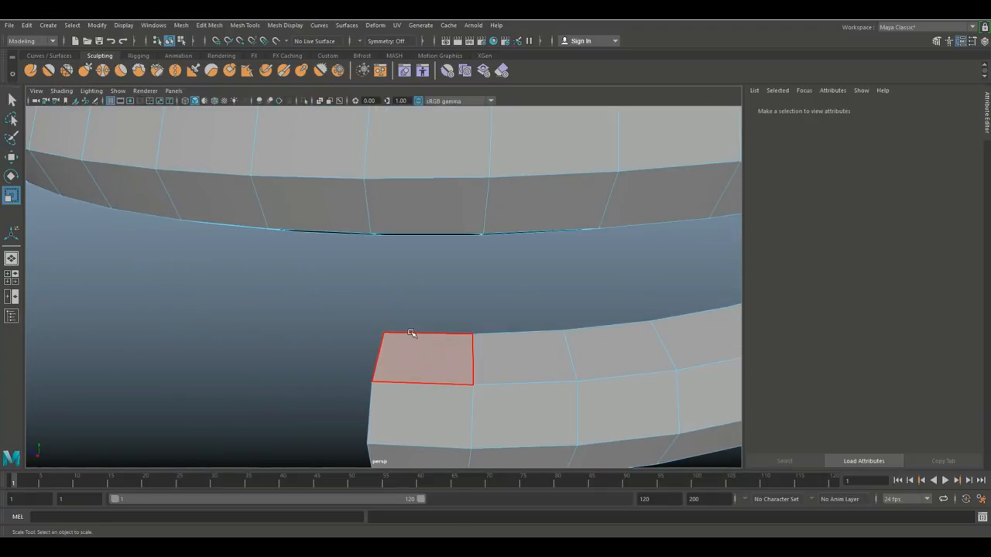
{"action": "left_click", "coordinate": [427, 334]}
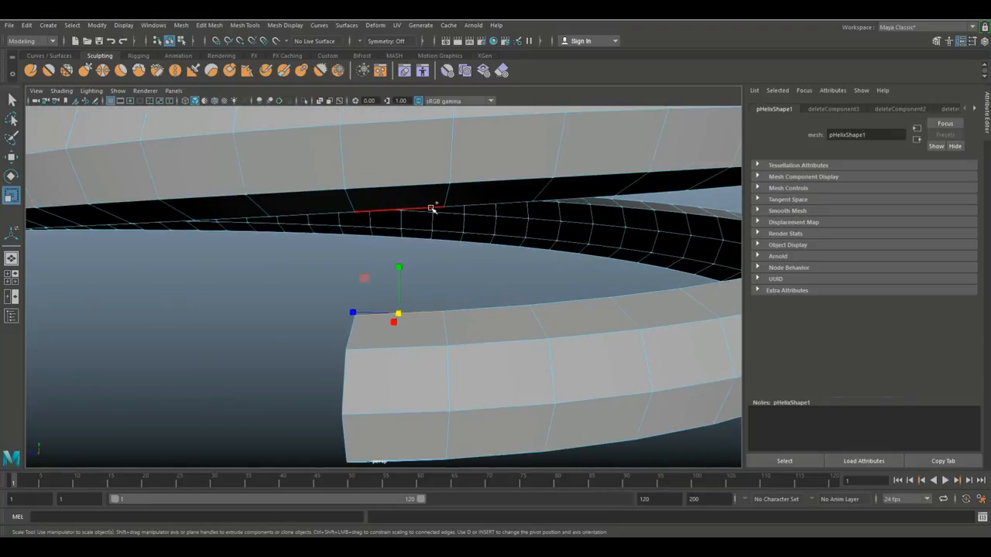
{"action": "left_click", "coordinate": [209, 24]}
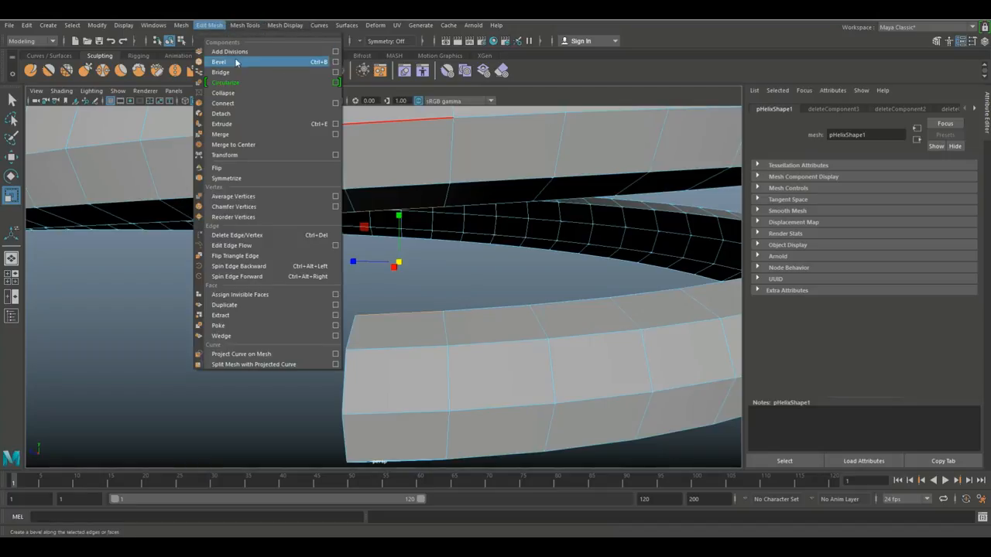
{"action": "left_click", "coordinate": [220, 71]}
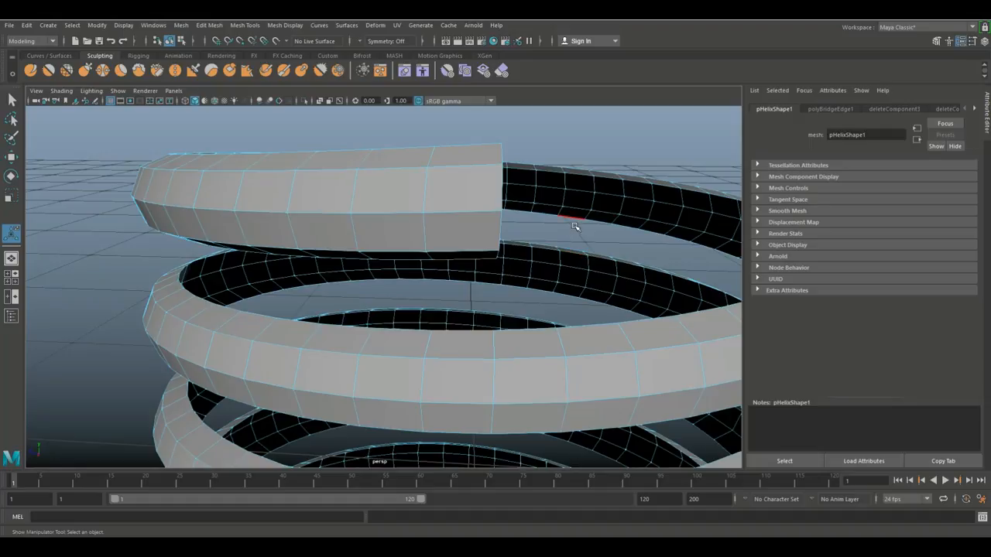
{"action": "mouse_move", "coordinate": [572, 146]}
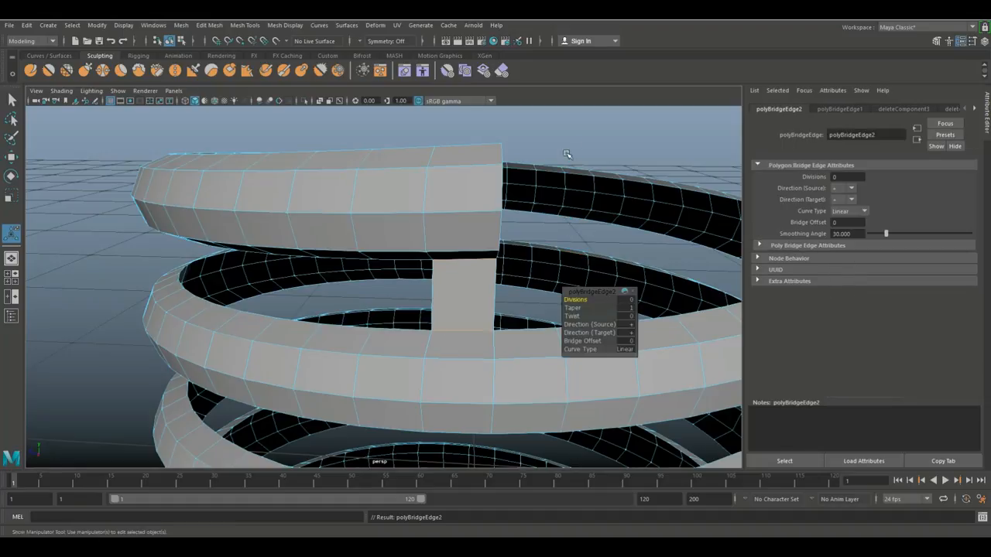
Inspect the new bridge and select an edge on the upper coil for the next bridge
{"action": "left_click_drag", "start_coordinate": [567, 155], "coordinate": [458, 254]}
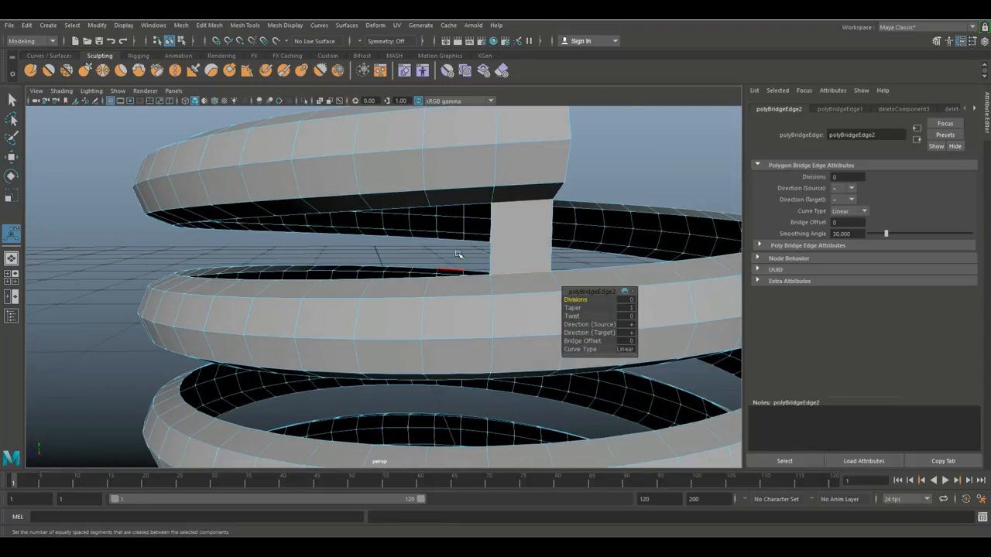
{"action": "left_click", "coordinate": [468, 205]}
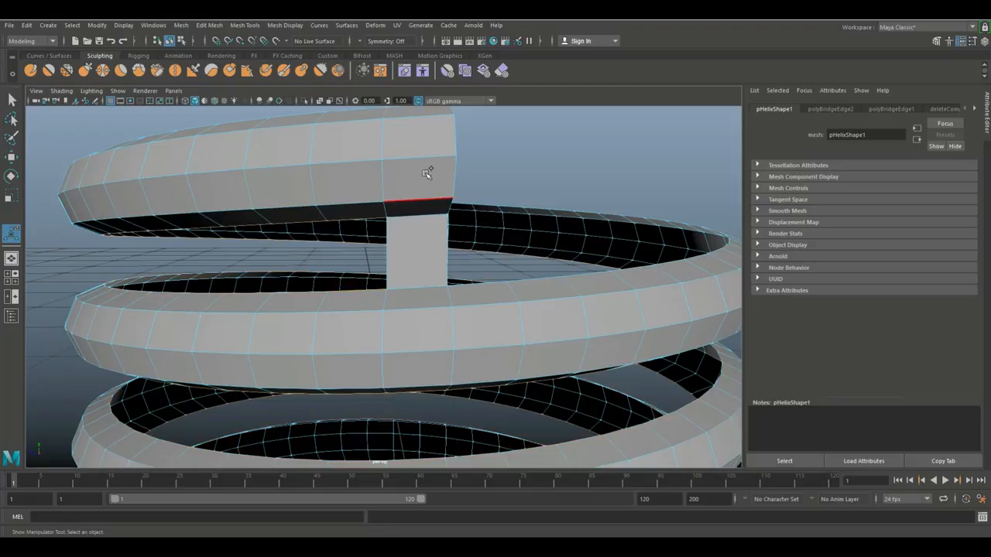
Bridge the selected edges to close the coil's remaining open end
{"action": "left_click", "coordinate": [209, 25]}
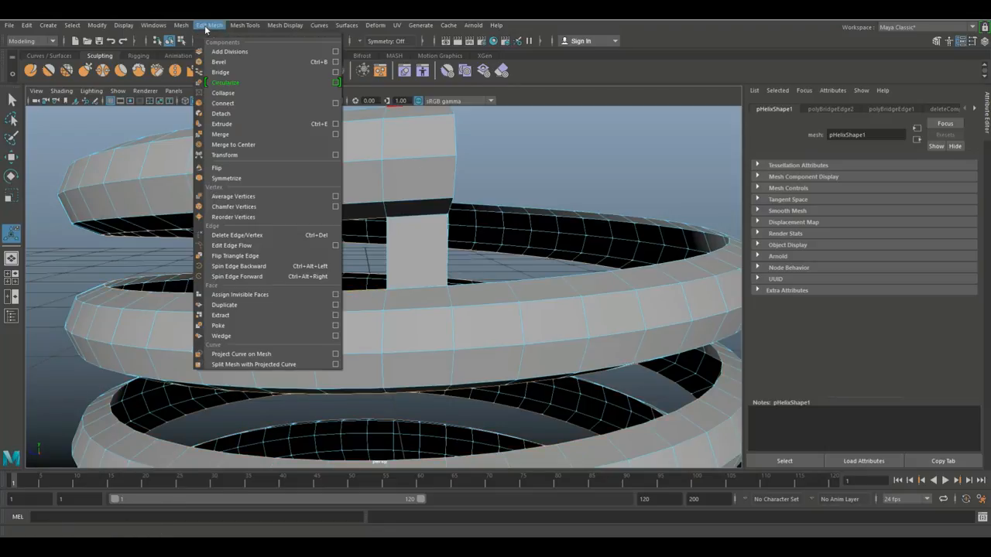
{"action": "left_click", "coordinate": [220, 73]}
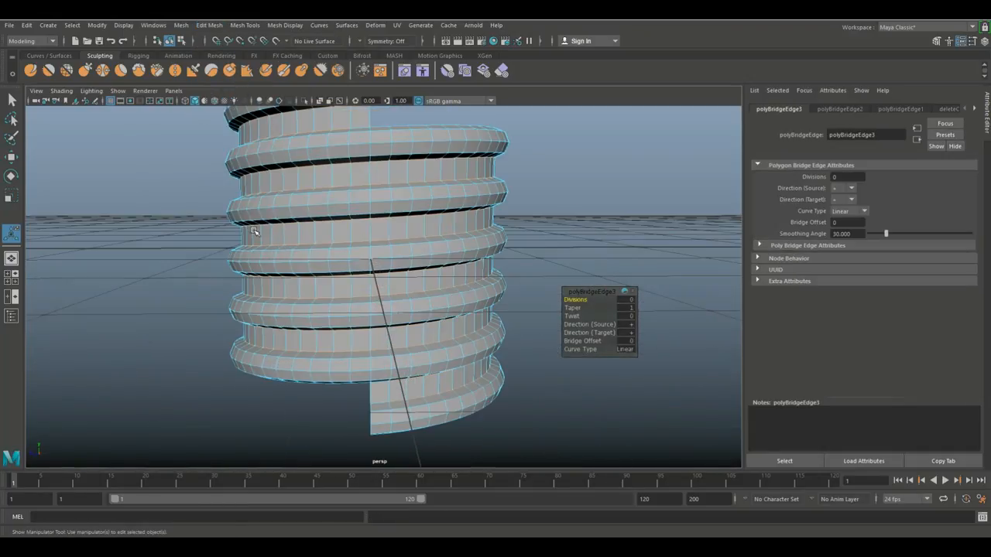
{"action": "left_click_drag", "start_coordinate": [310, 271], "coordinate": [402, 217]}
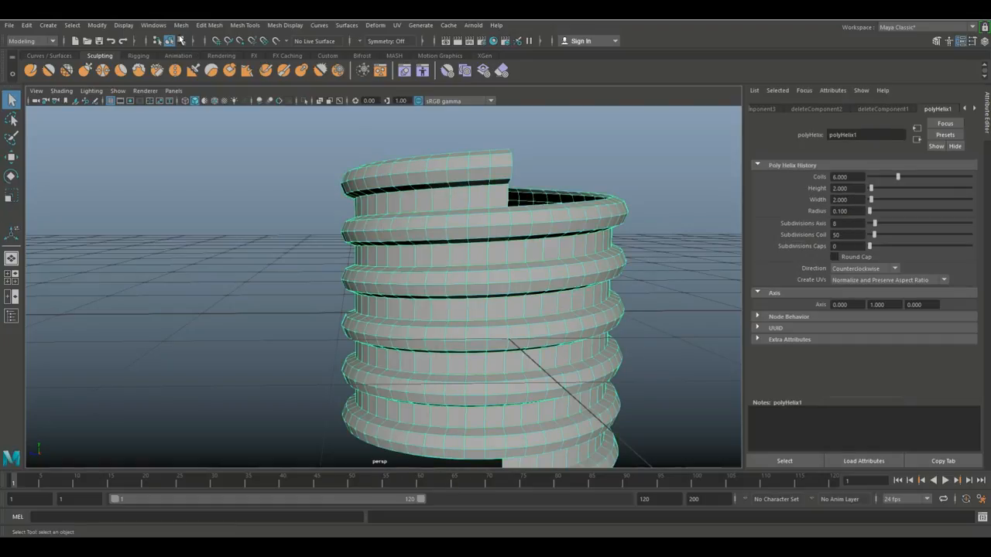
Apply Mesh > Smooth to round the closed threaded coil
{"action": "left_click", "coordinate": [179, 25]}
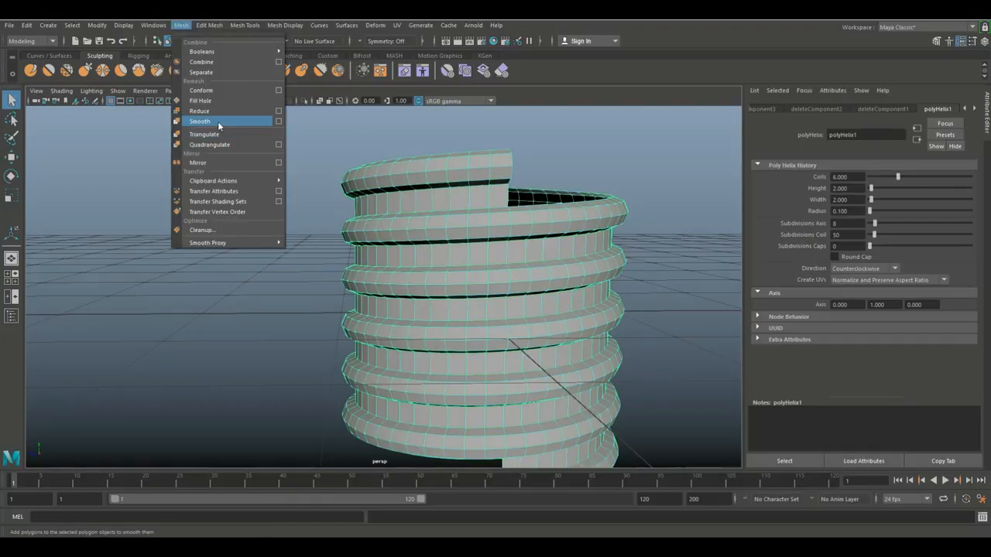
{"action": "left_click", "coordinate": [200, 121]}
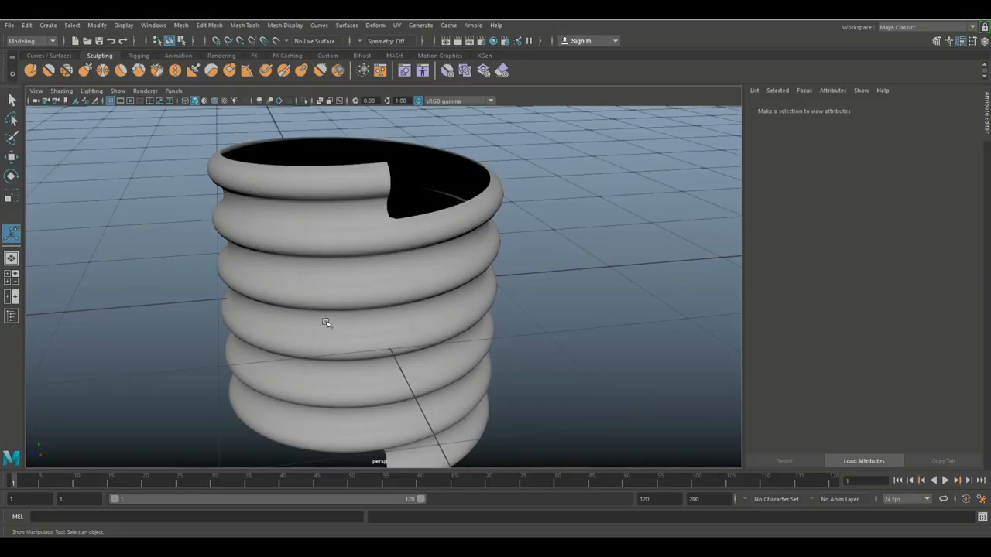
{"action": "left_click_drag", "start_coordinate": [326, 324], "coordinate": [411, 319]}
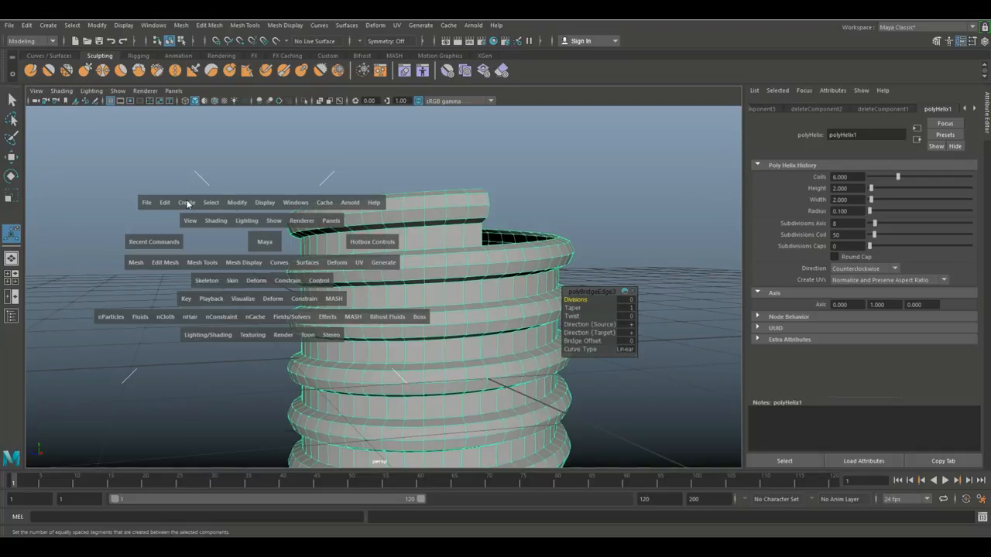
Add a cylinder filling the coil so the smoothed result reads as one threaded column
{"action": "left_click", "coordinate": [185, 201]}
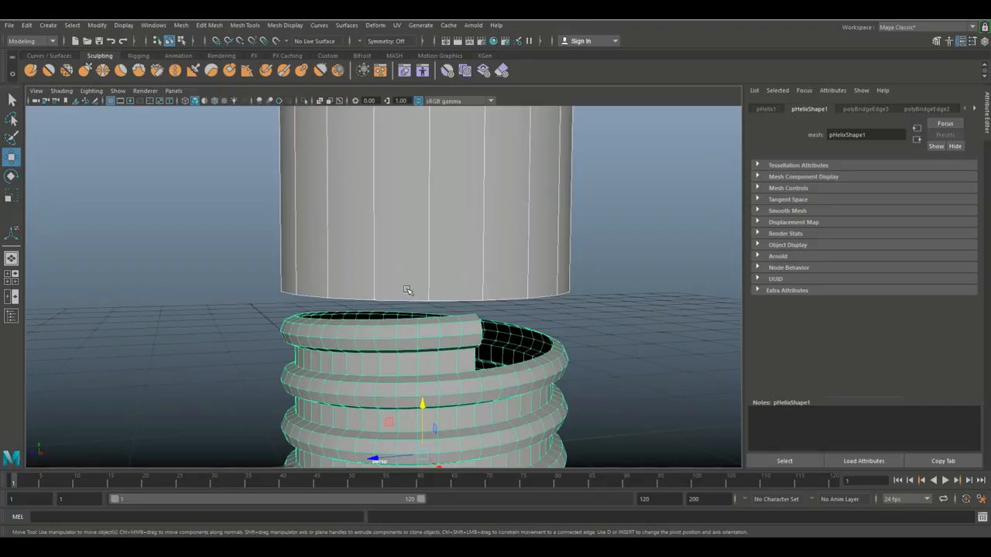
{"action": "mouse_move", "coordinate": [475, 319]}
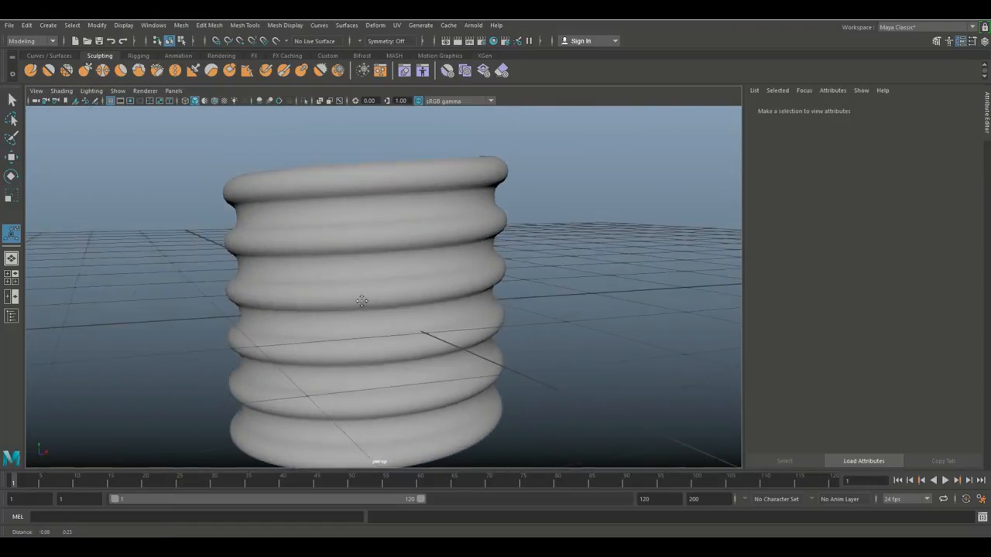
{"action": "left_click_drag", "start_coordinate": [362, 301], "coordinate": [388, 302]}
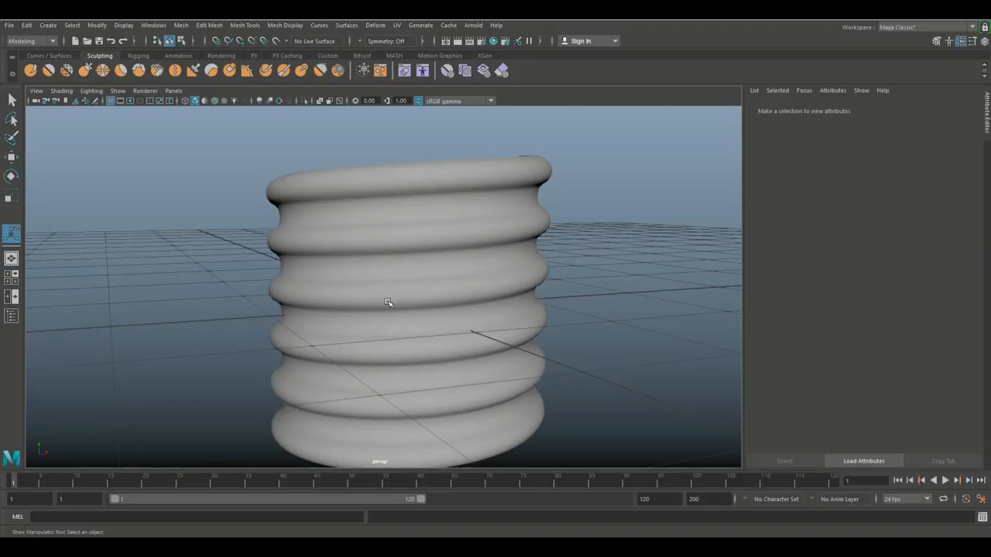
{"action": "mouse_move", "coordinate": [851, 328]}
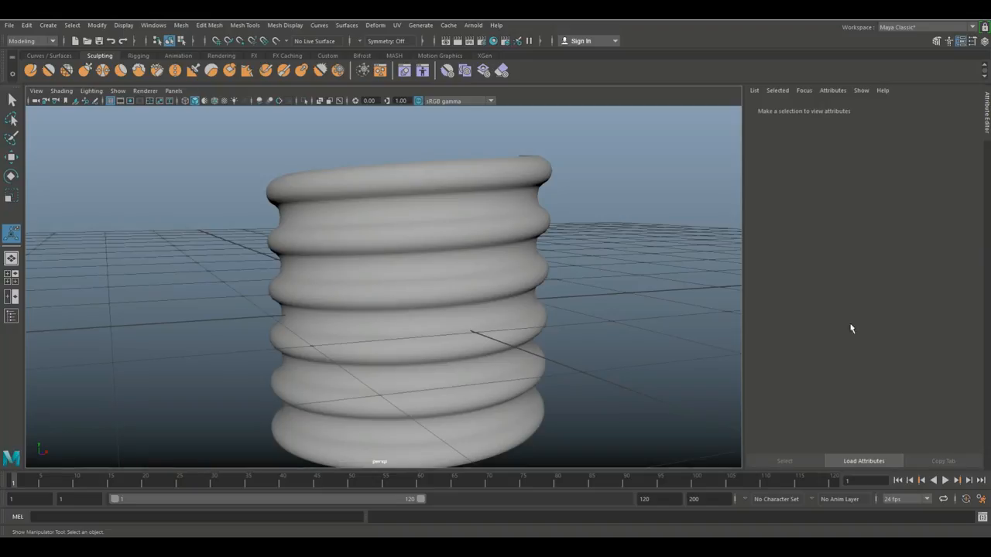